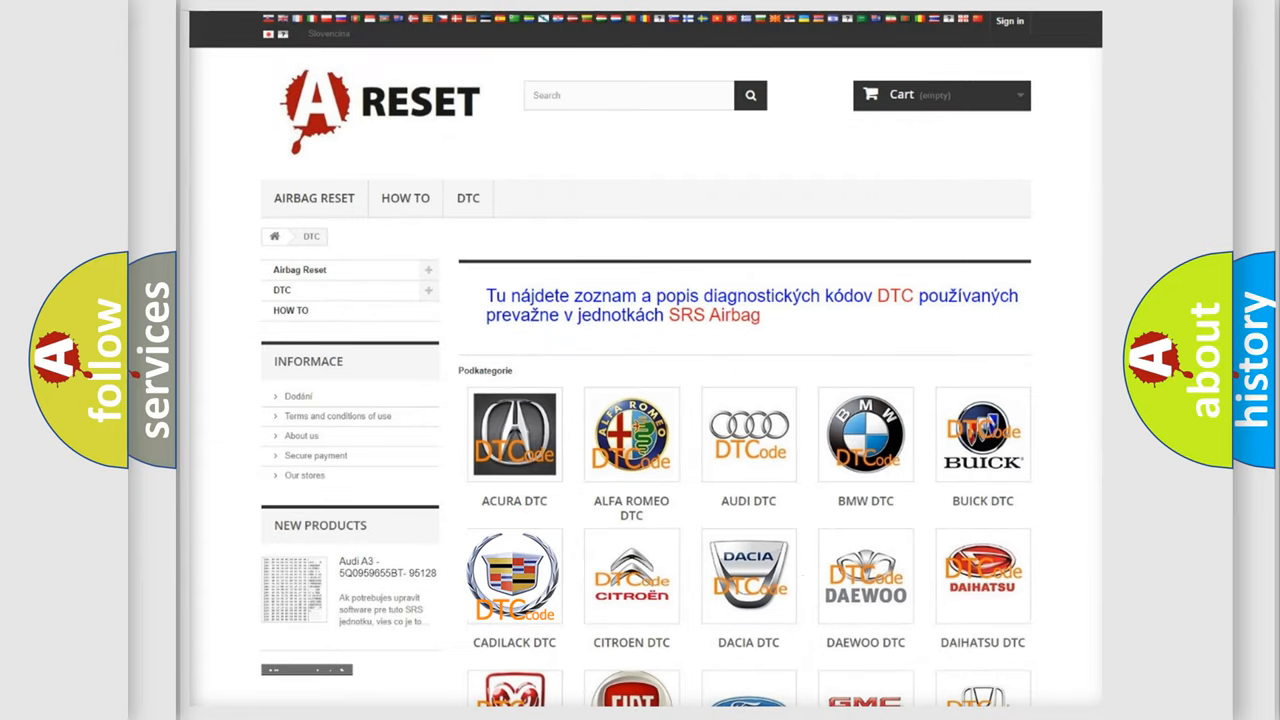
# - Open the Cadillac DTC code list from the brand tiles and move down into it
pyautogui.click(514, 575)
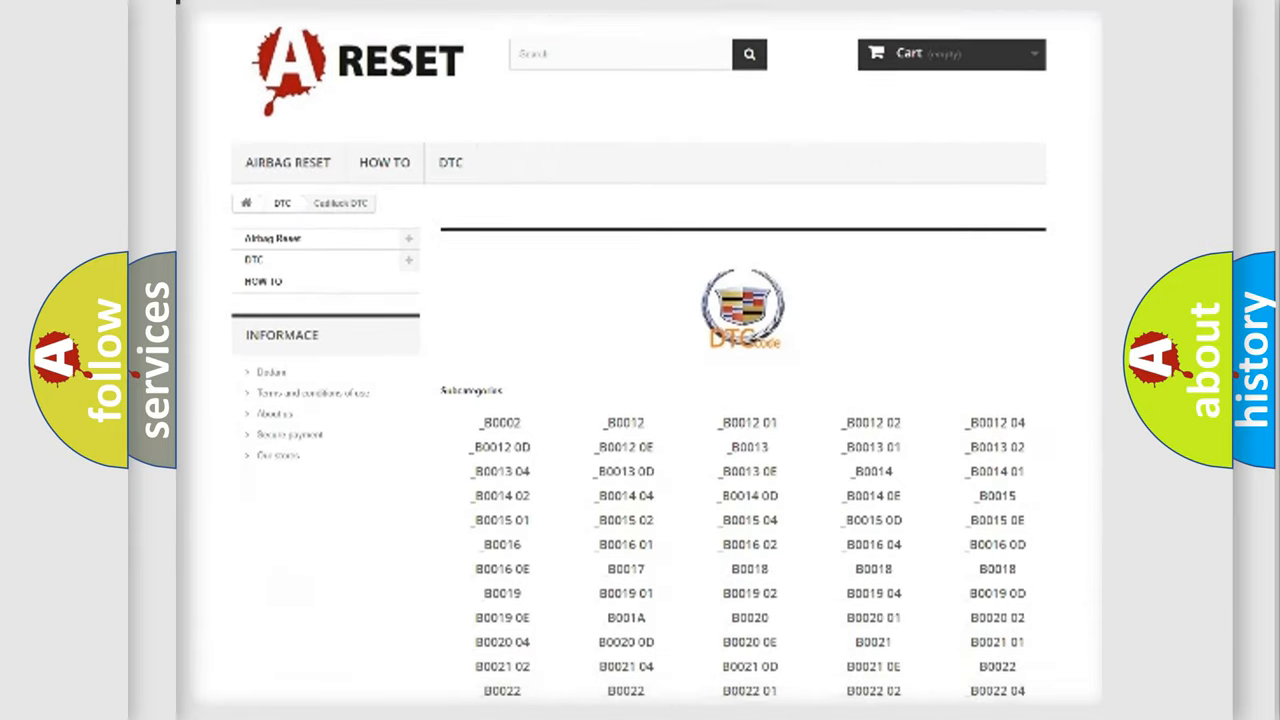
pyautogui.scroll(-3)
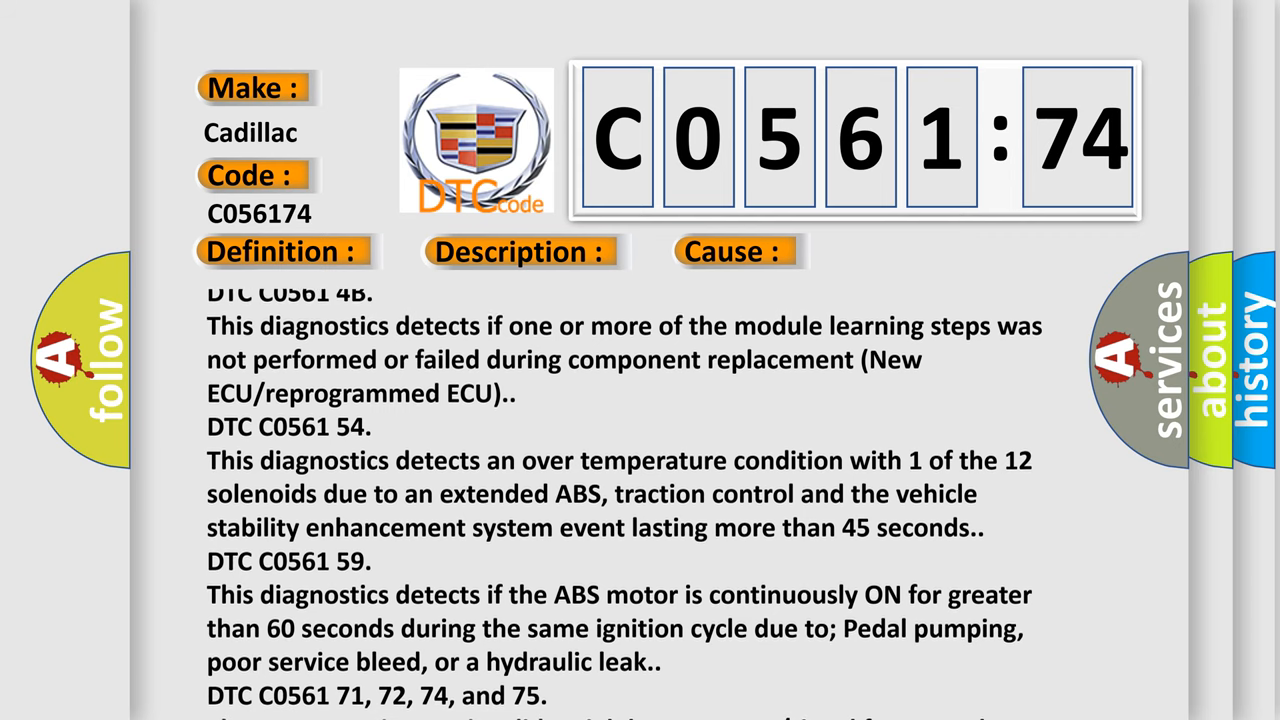
# - Scroll the C0561:74 explanation down until the Actuator Slipping cause paragraph is fully visible
pyautogui.scroll(-3)
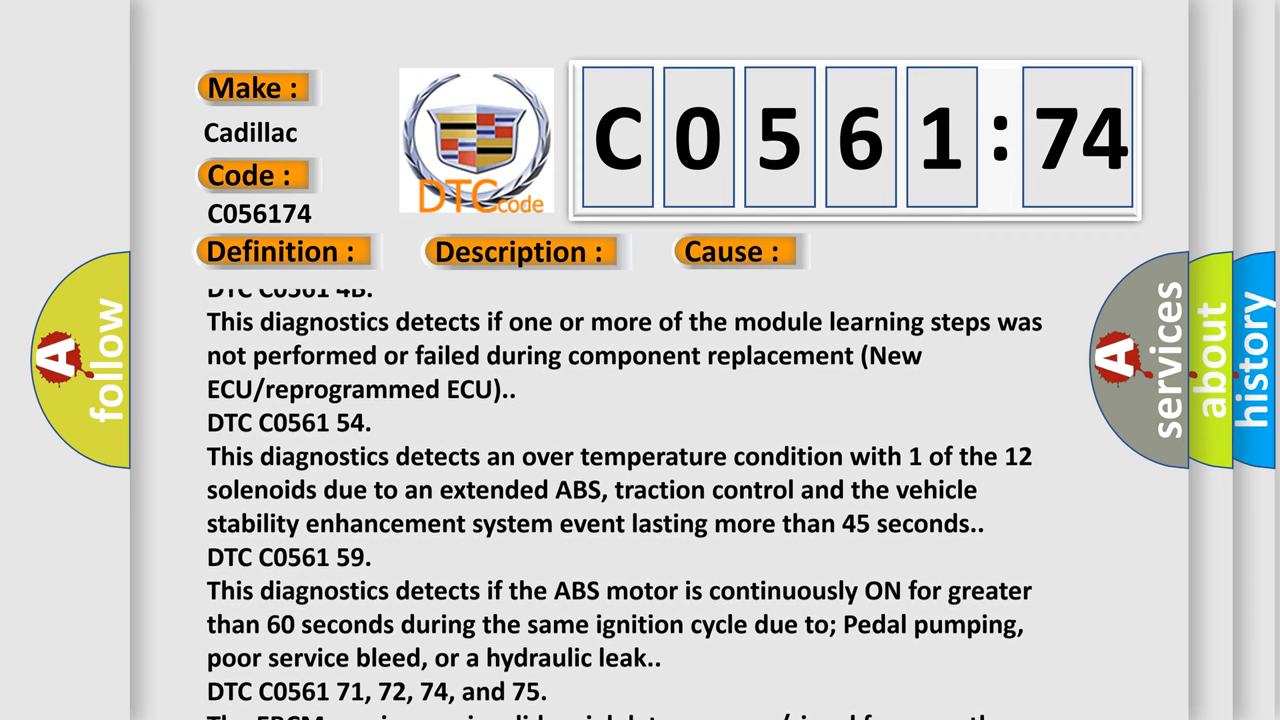
pyautogui.scroll(-3)
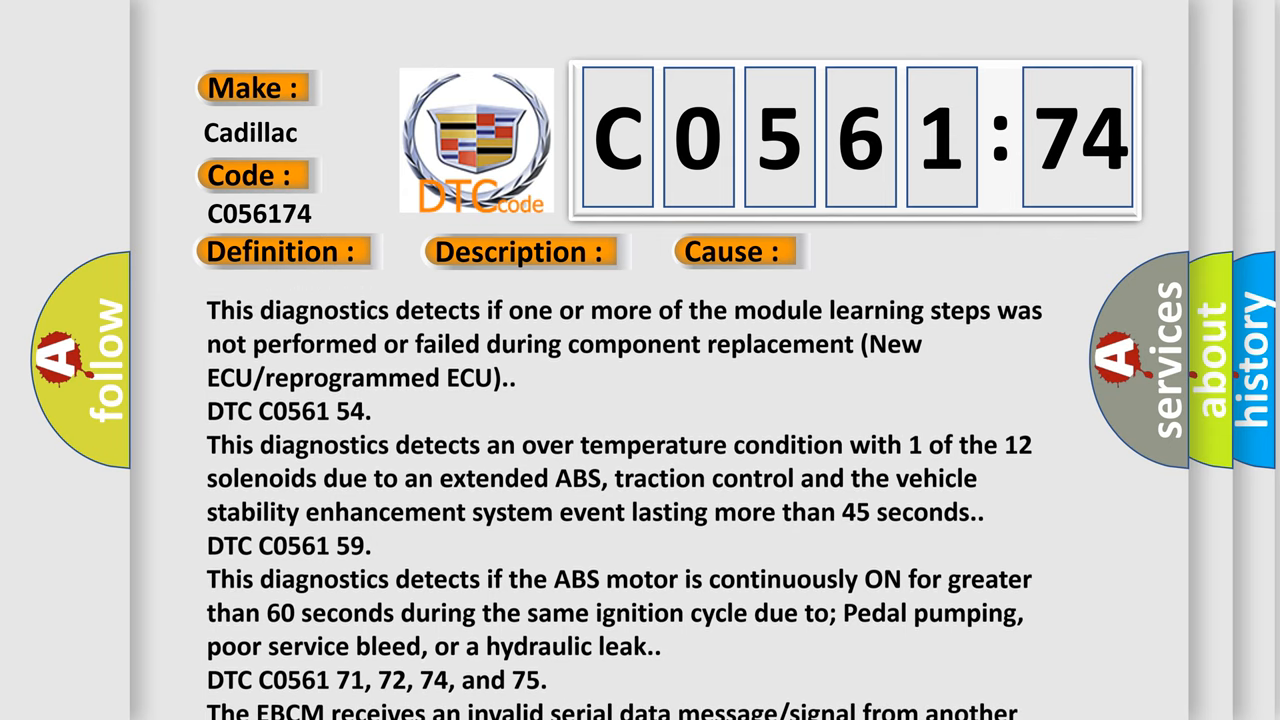
pyautogui.scroll(-3)
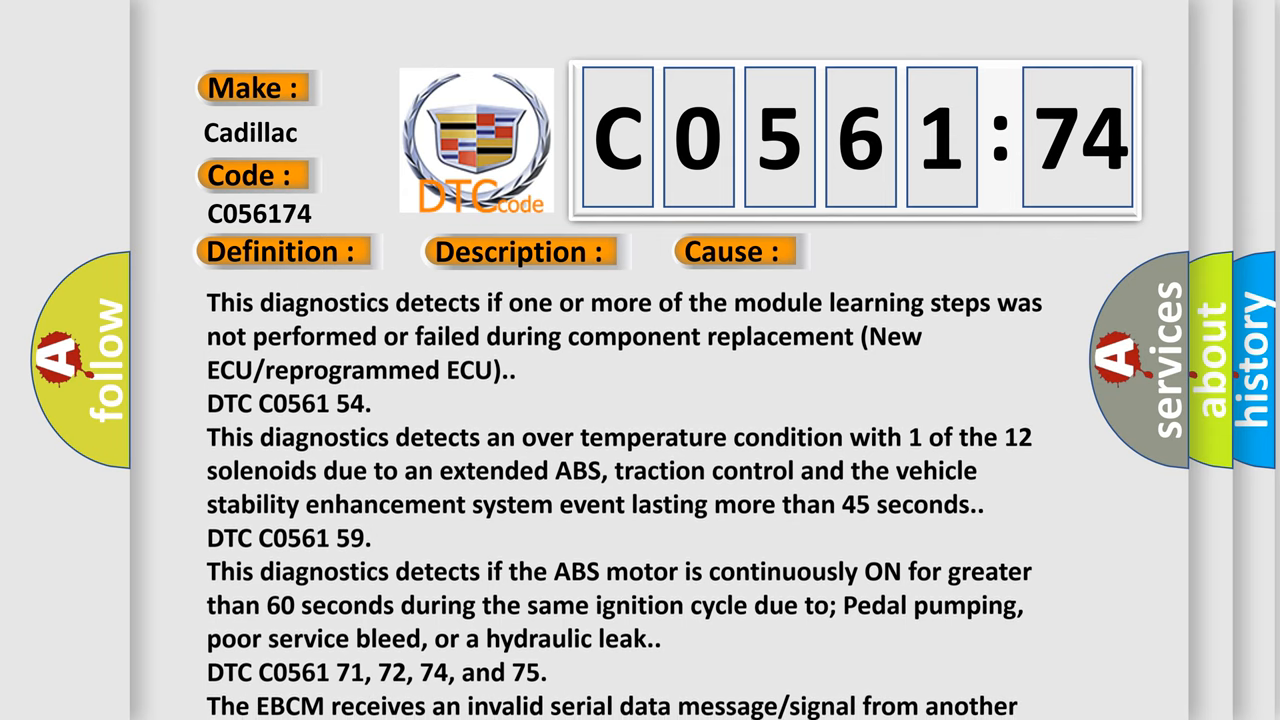
pyautogui.scroll(-3)
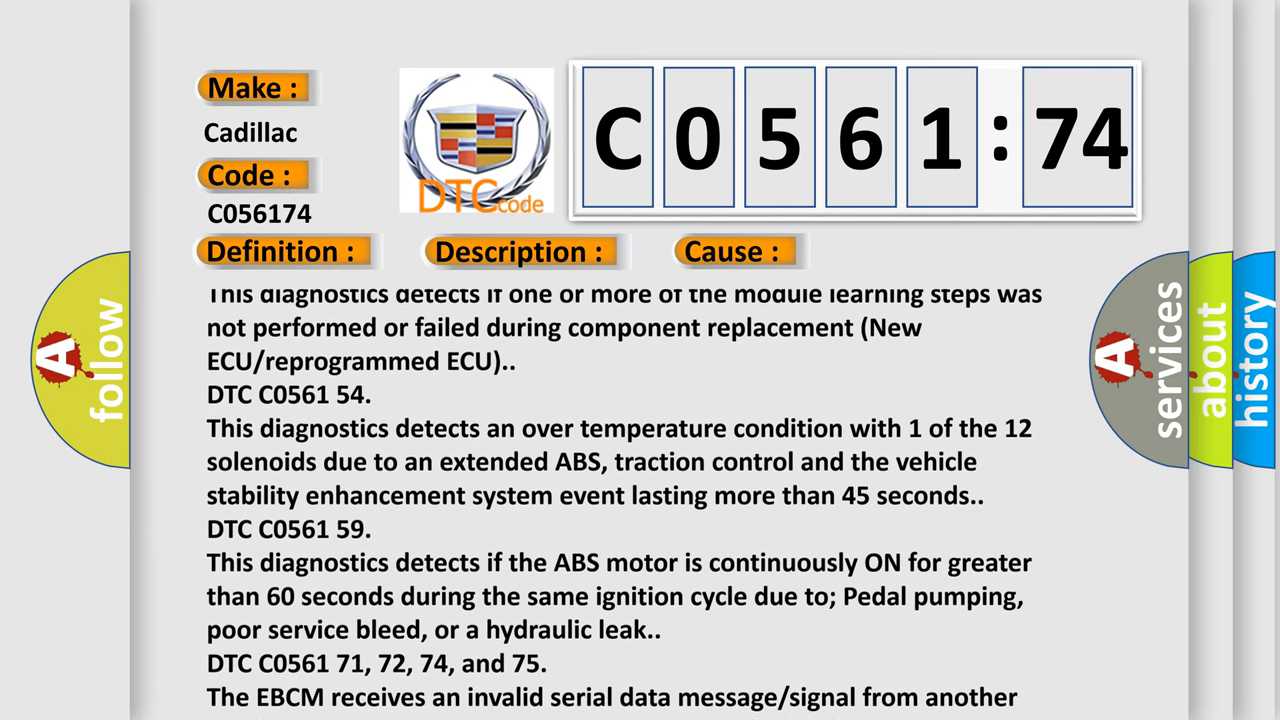
pyautogui.scroll(-3)
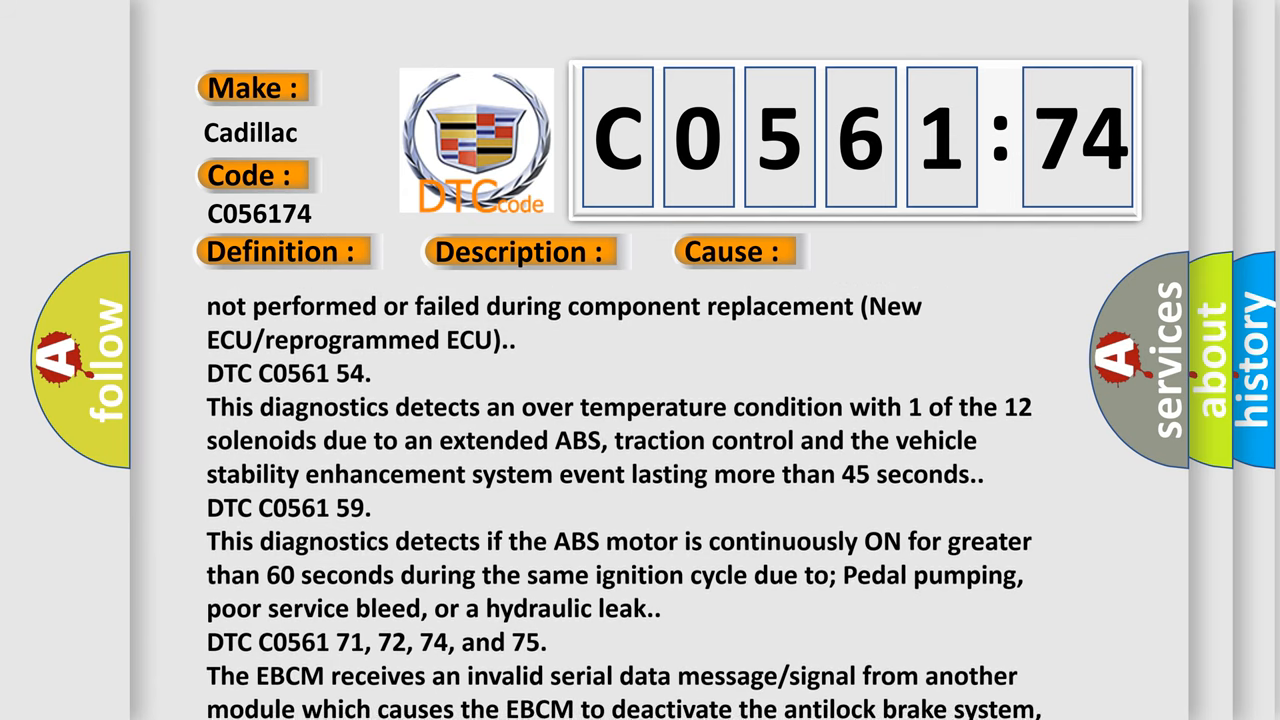
pyautogui.scroll(-3)
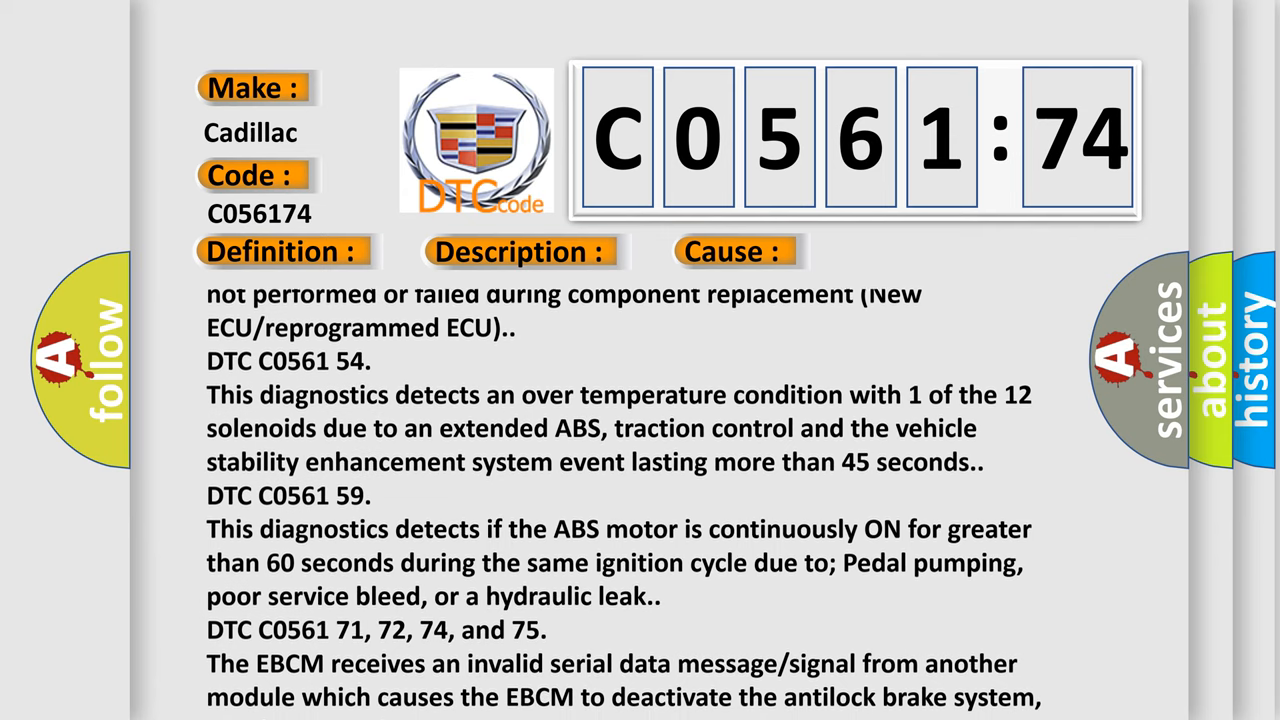
pyautogui.scroll(-3)
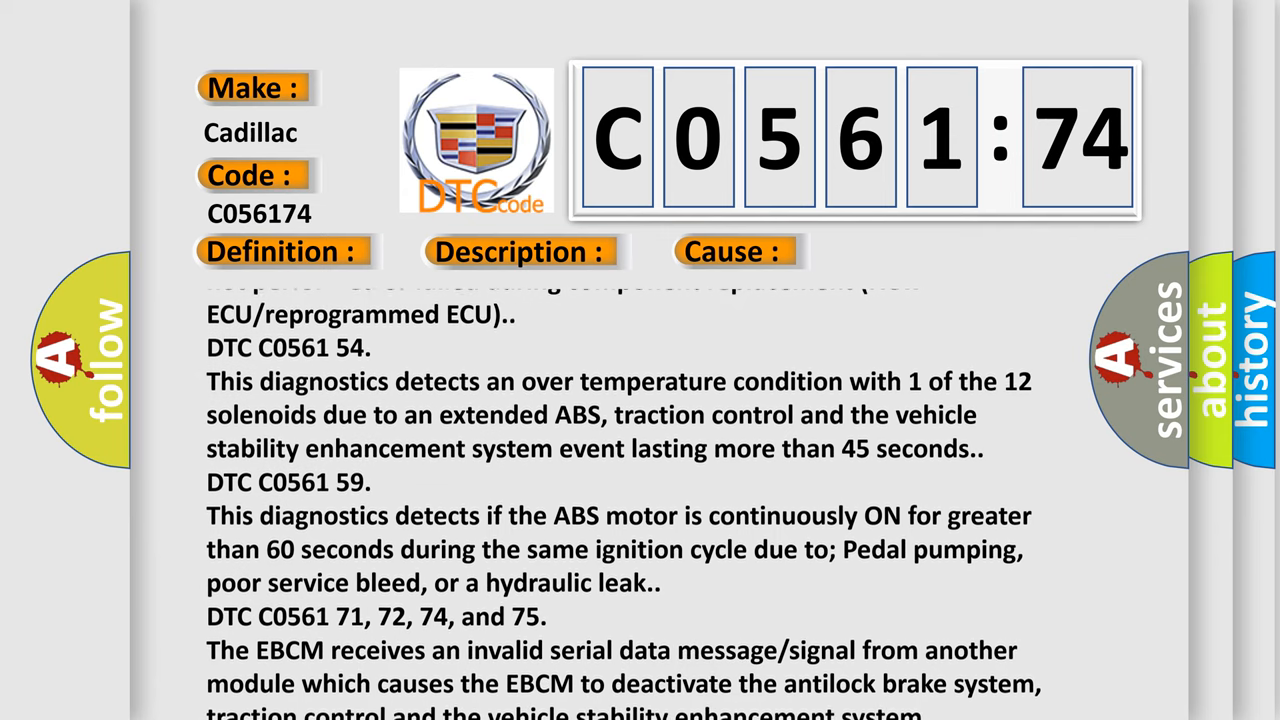
pyautogui.scroll(-3)
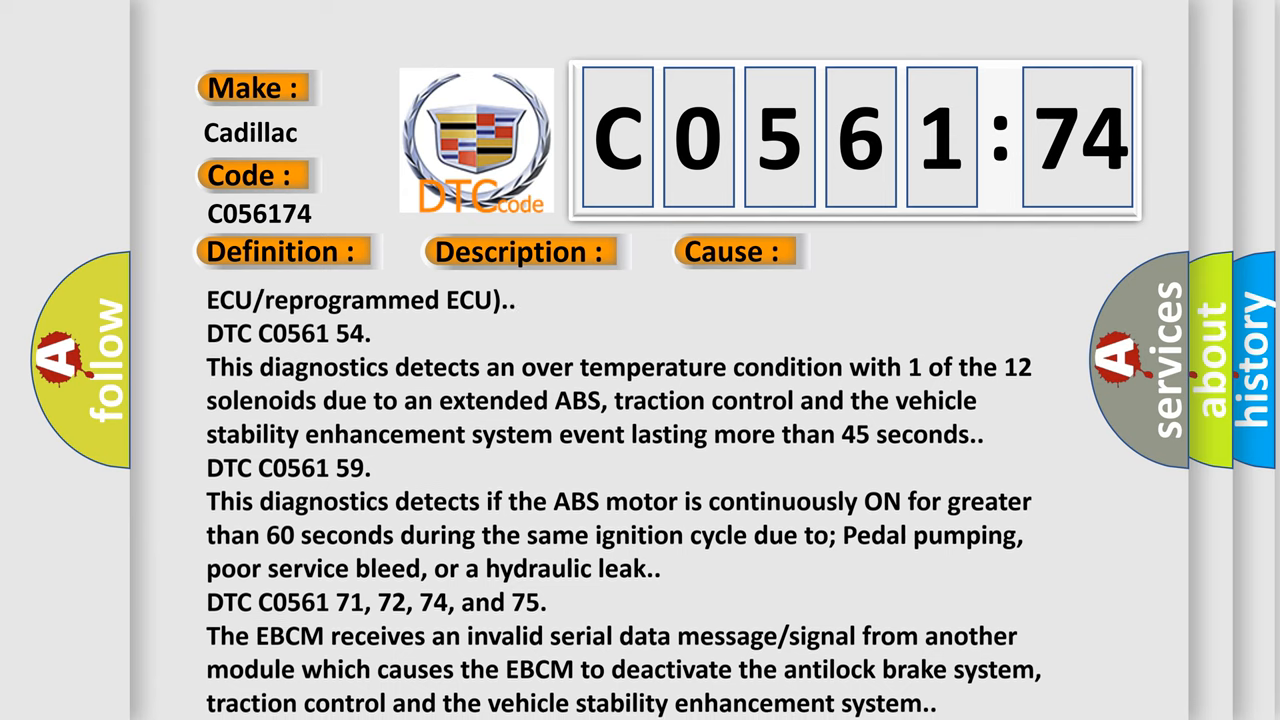
pyautogui.scroll(-3)
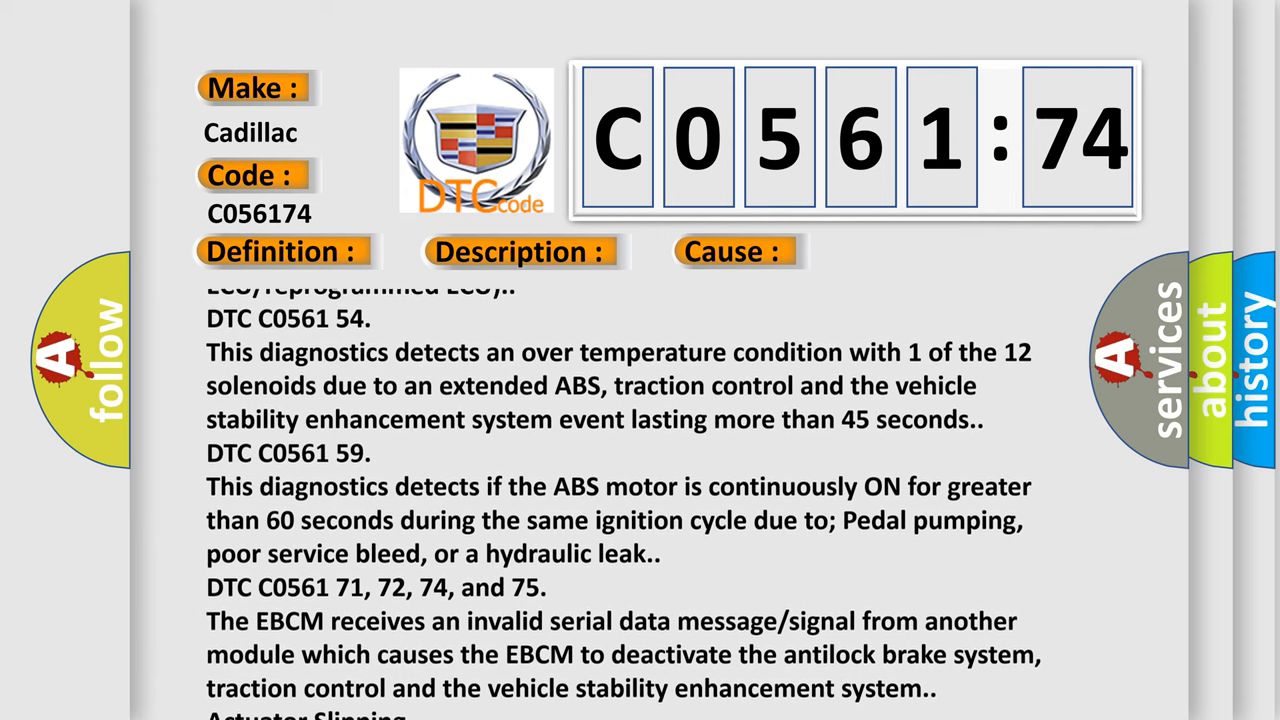
pyautogui.scroll(-3)
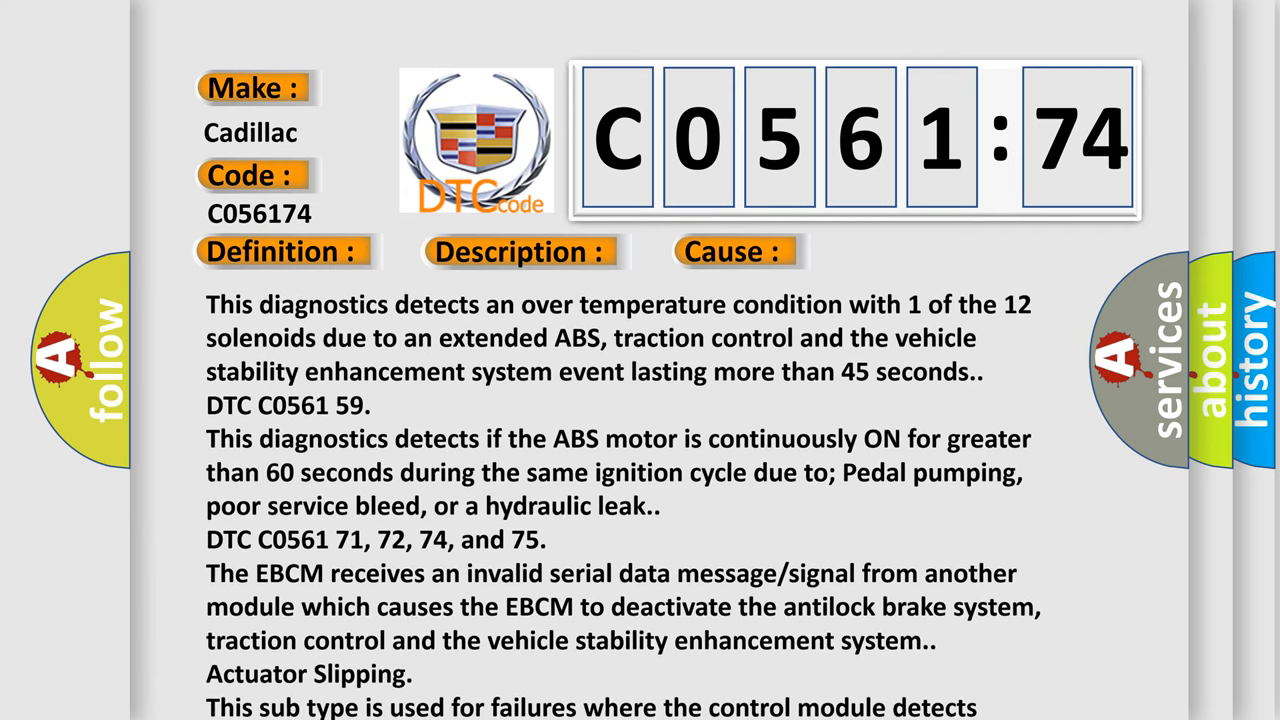
pyautogui.scroll(-3)
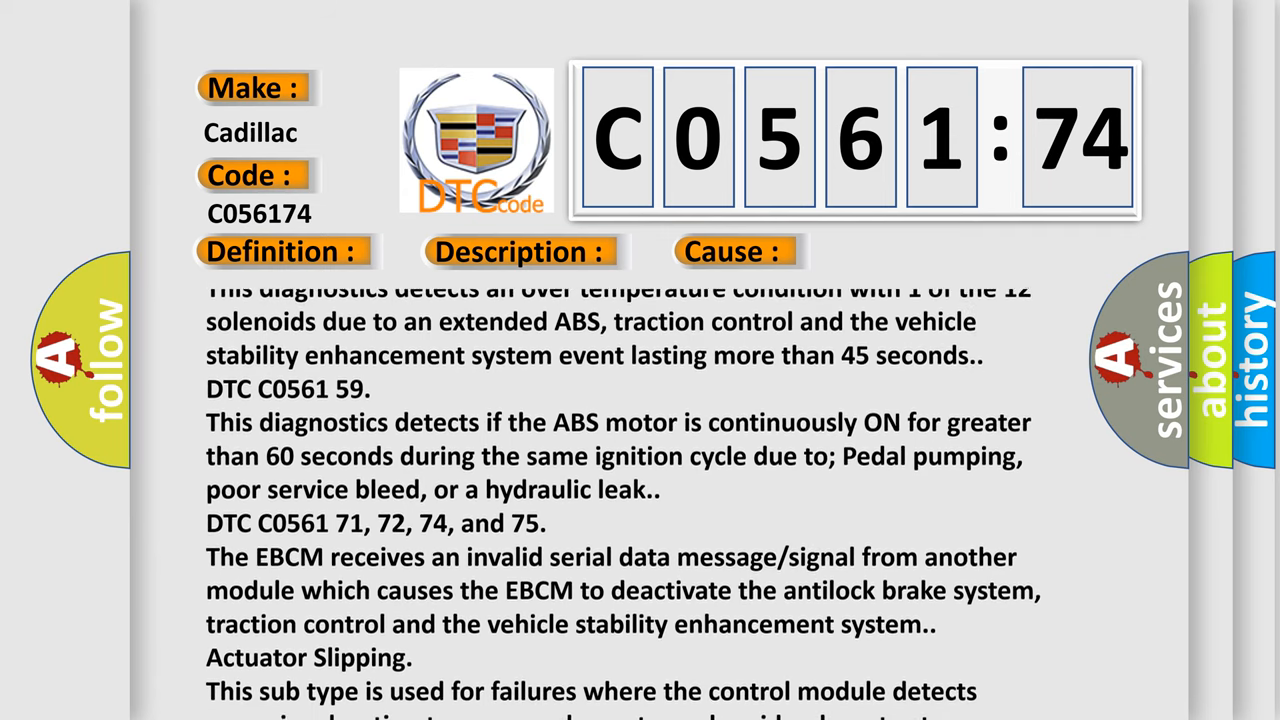
pyautogui.scroll(-3)
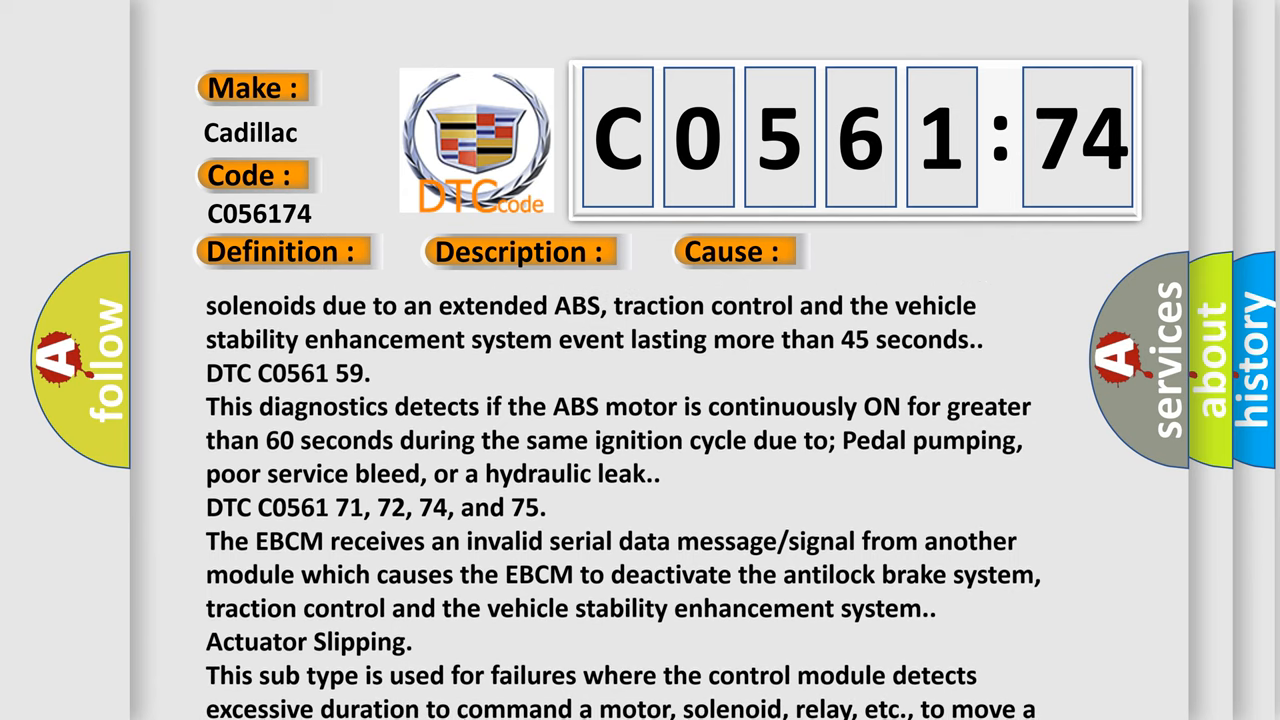
pyautogui.scroll(-3)
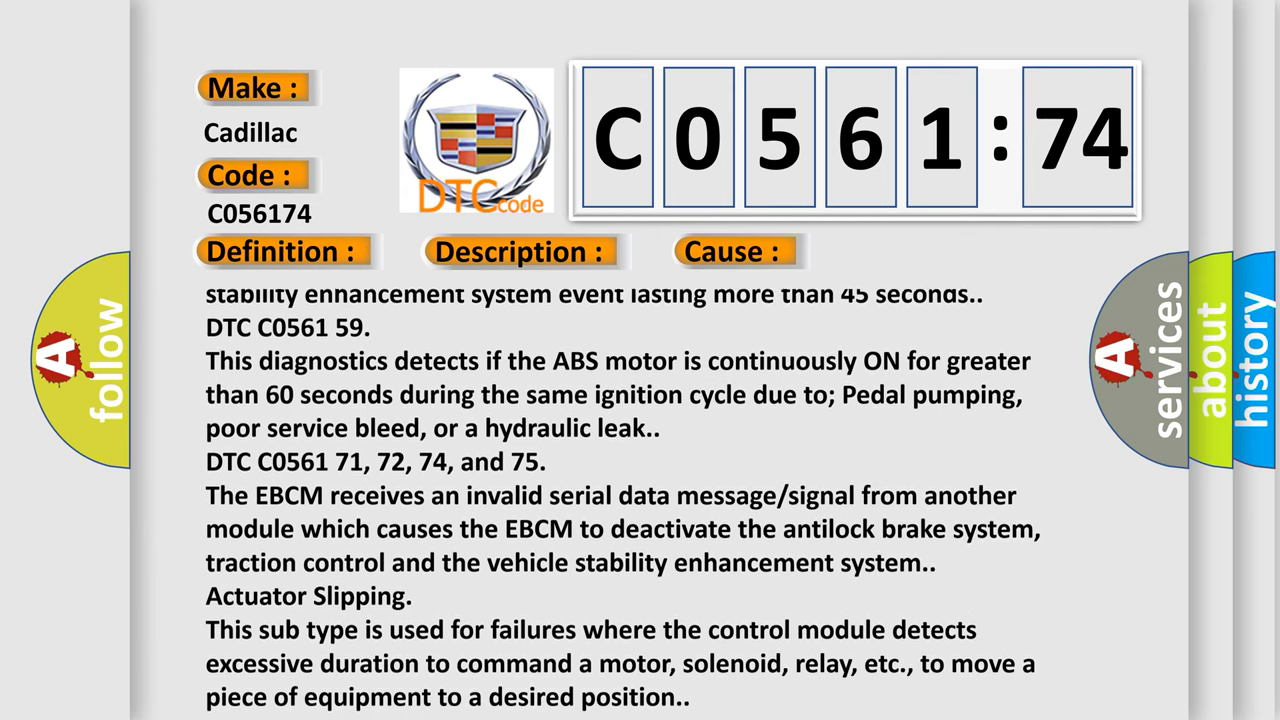
pyautogui.scroll(-3)
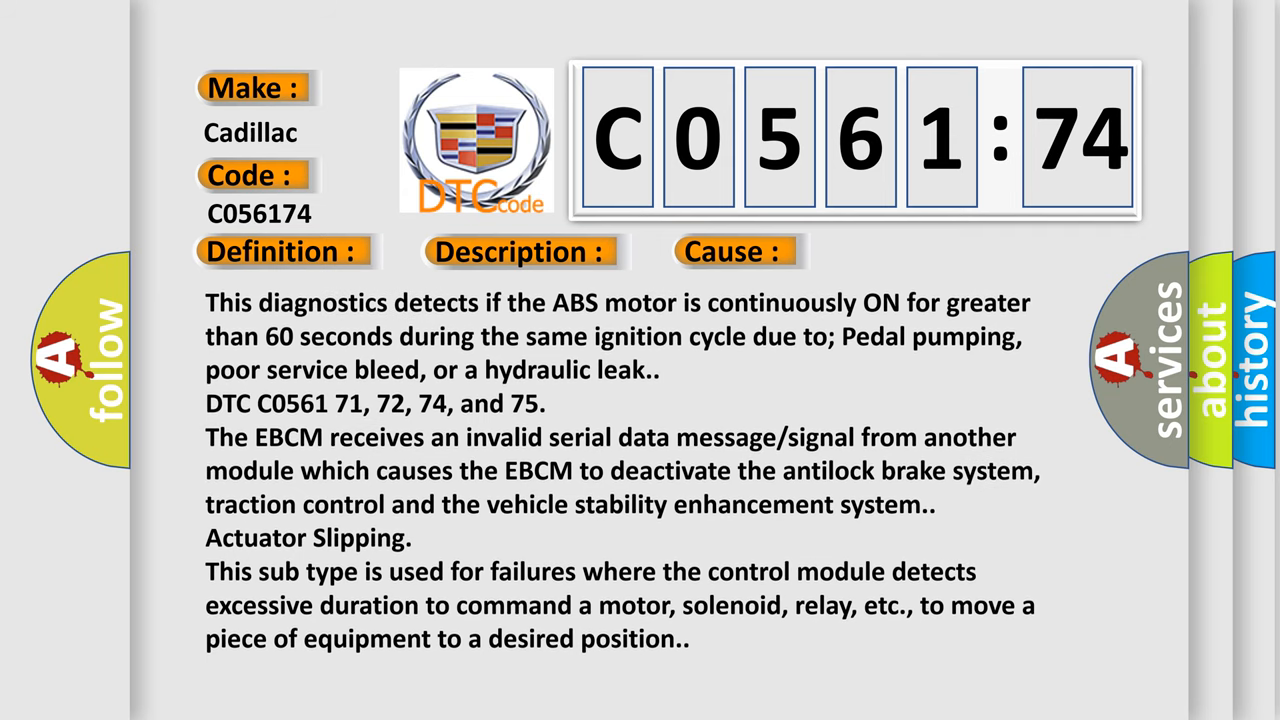
pyautogui.scroll(-3)
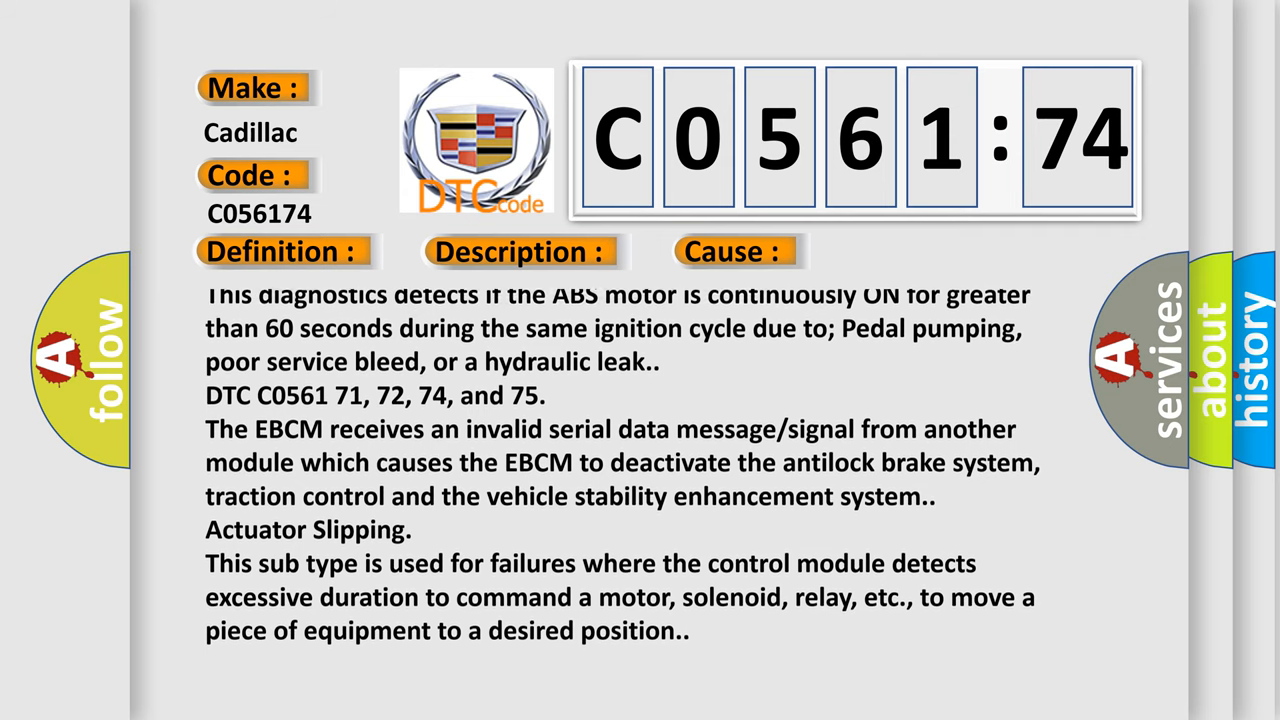